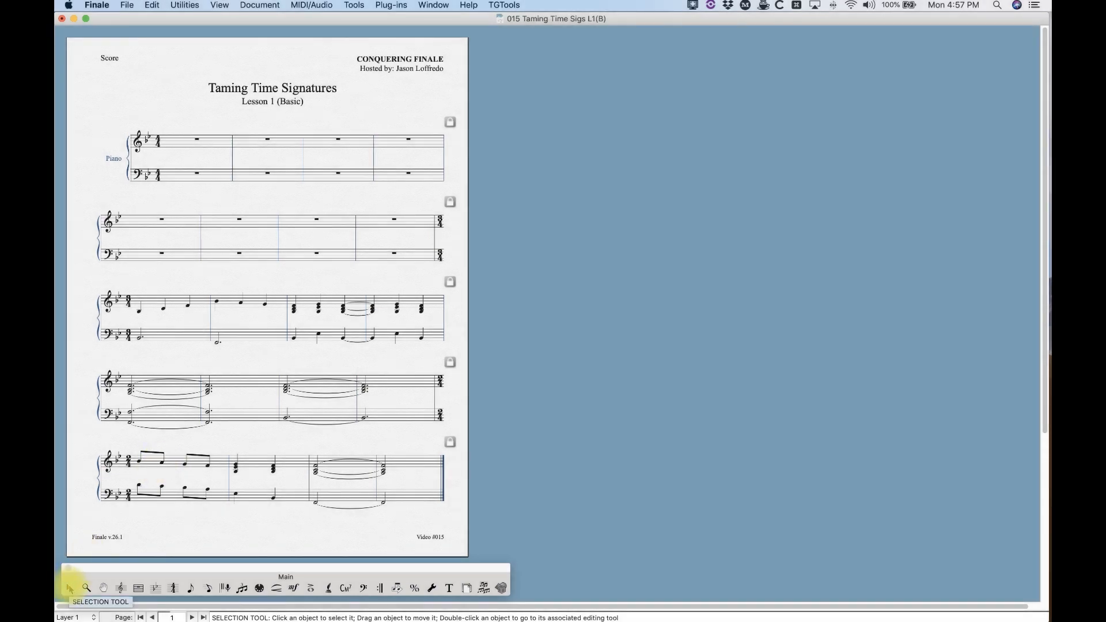
mouse_move(83, 563)
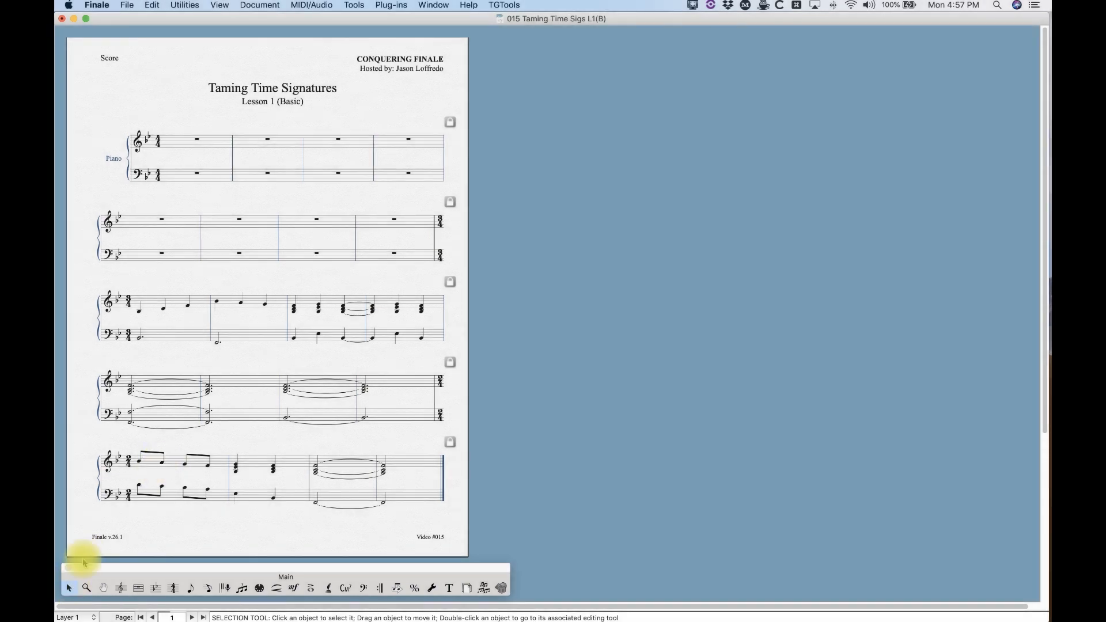
mouse_move(180, 146)
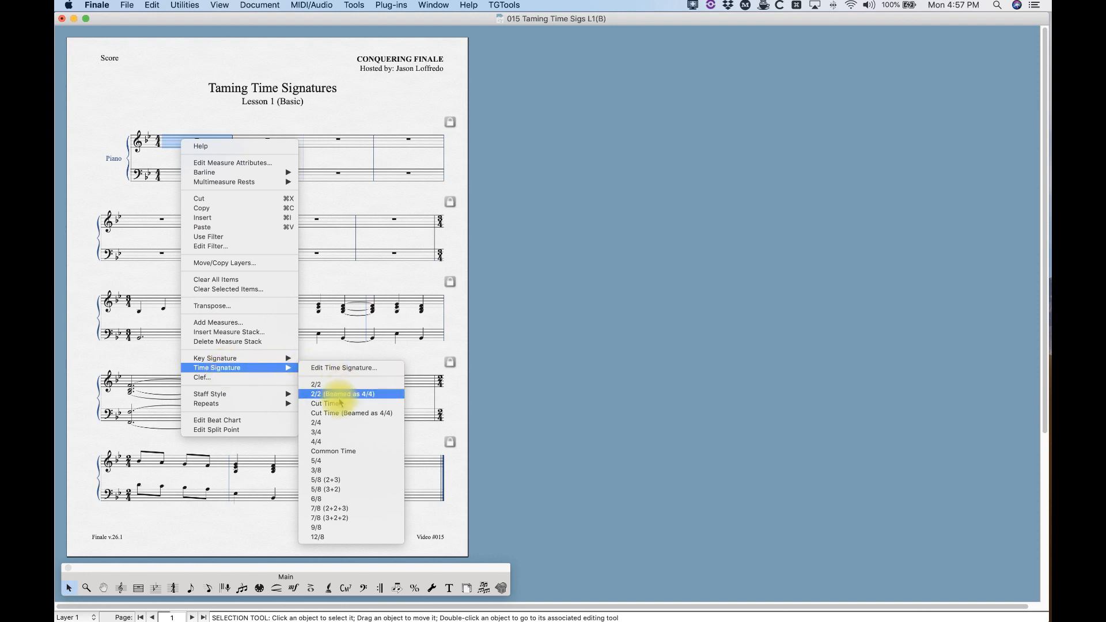
mouse_move(326, 422)
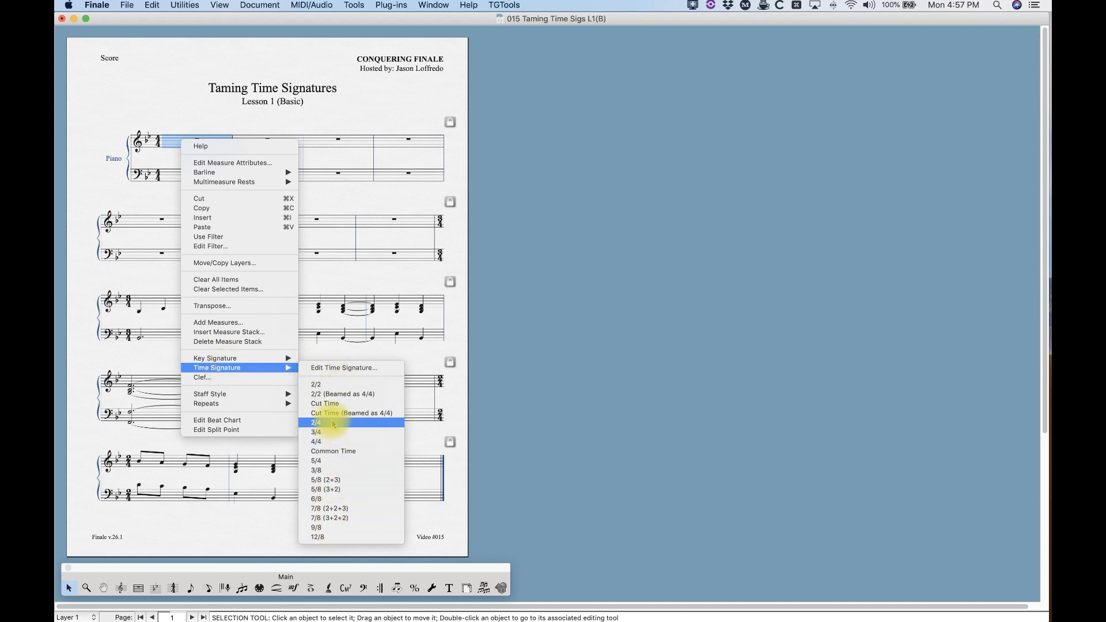
Select the Time Signature Tool and view measure 1's preset meter list, leaving it unchanged.
click(316, 421)
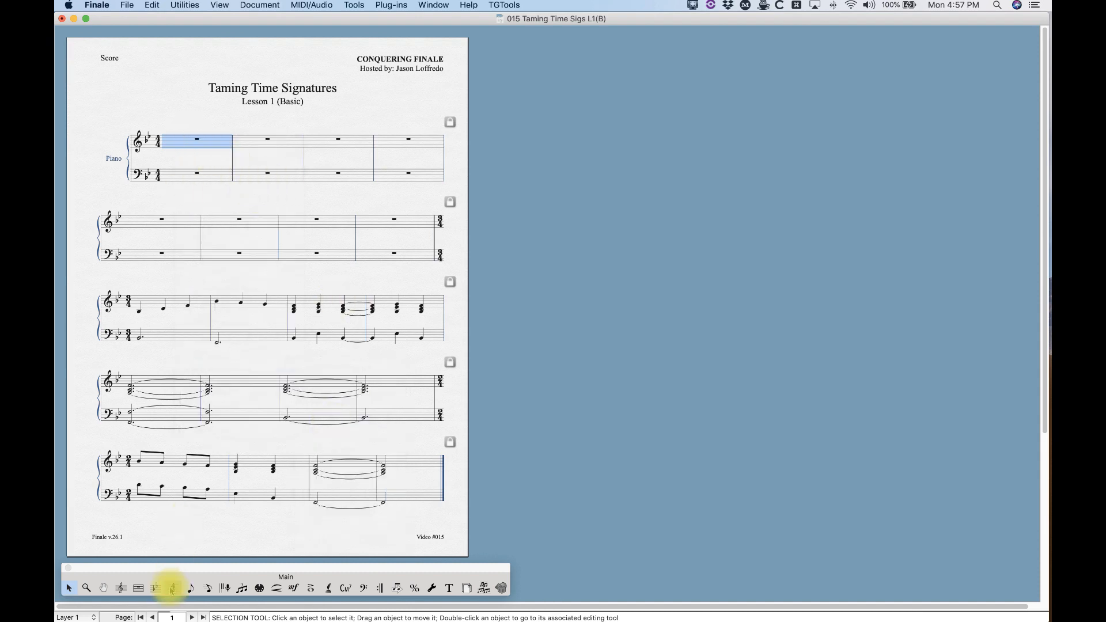
click(172, 588)
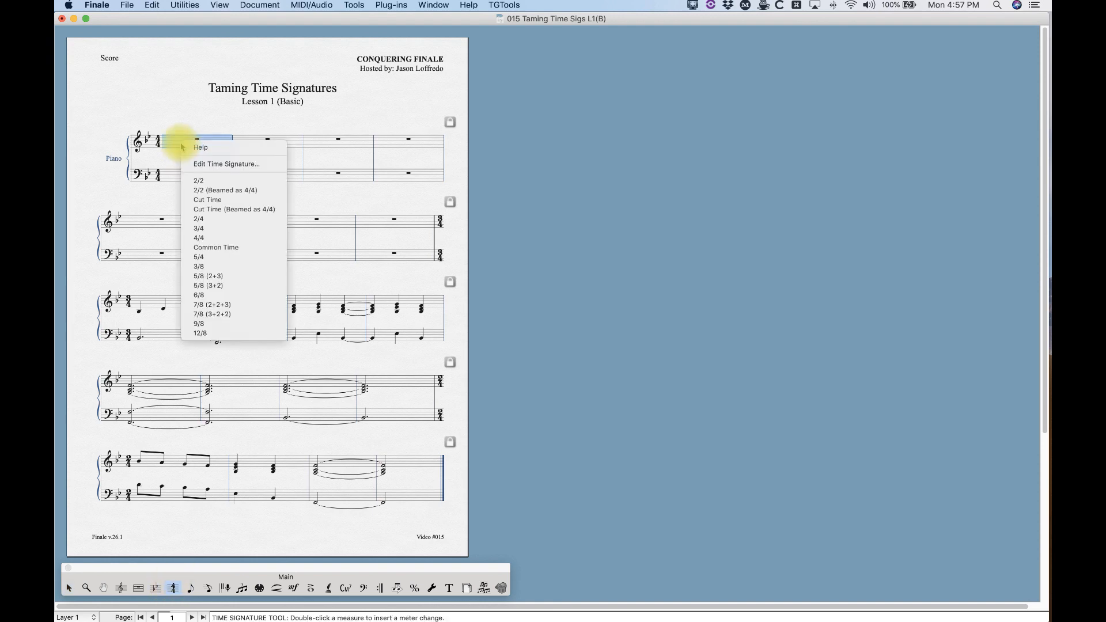
click(226, 164)
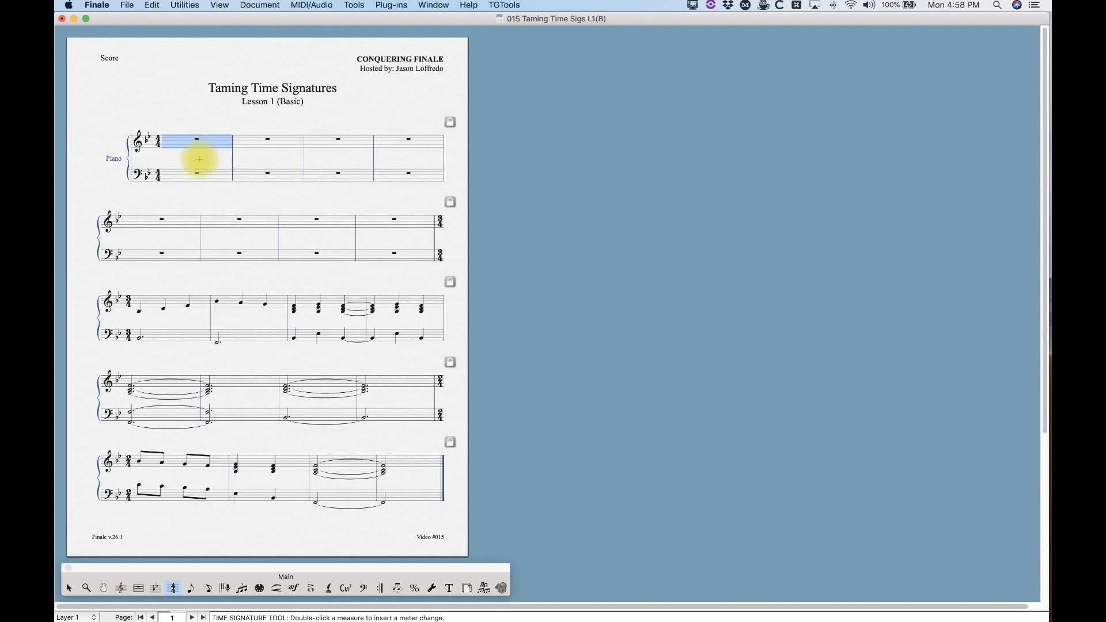
Open measure 1's time signature settings at four quarter-note beats and list the beat-duration choices.
double_click(199, 158)
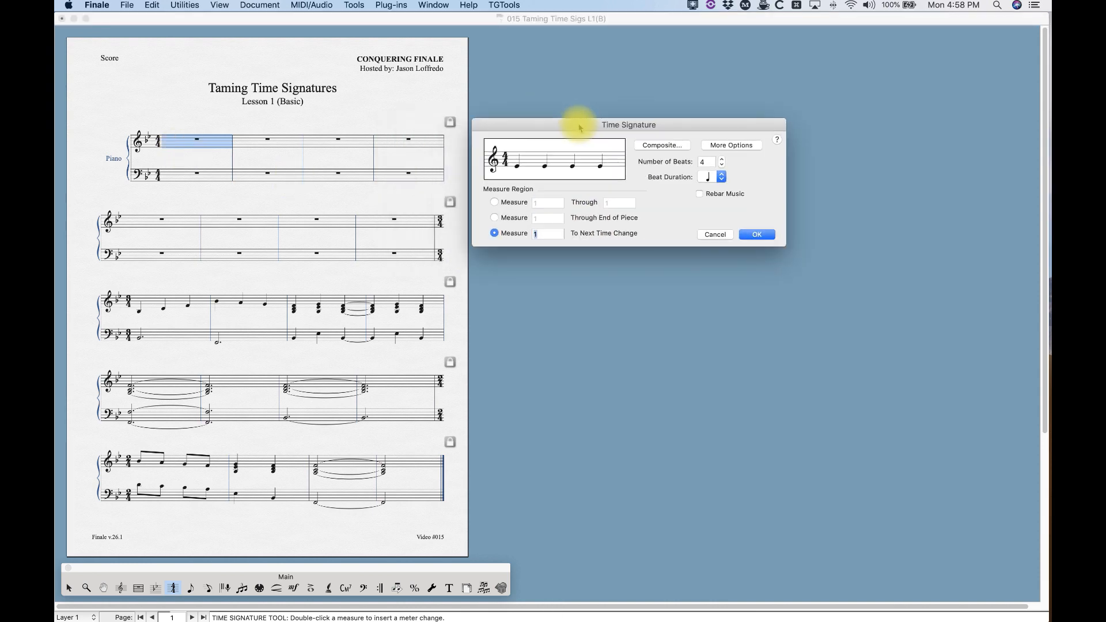
click(713, 176)
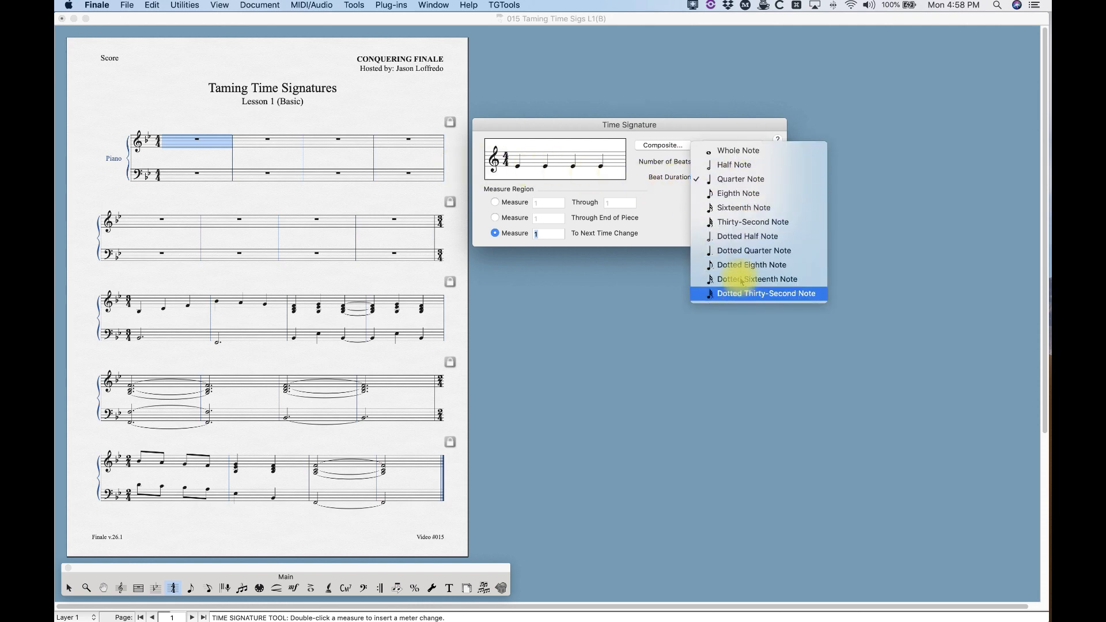
mouse_move(651, 191)
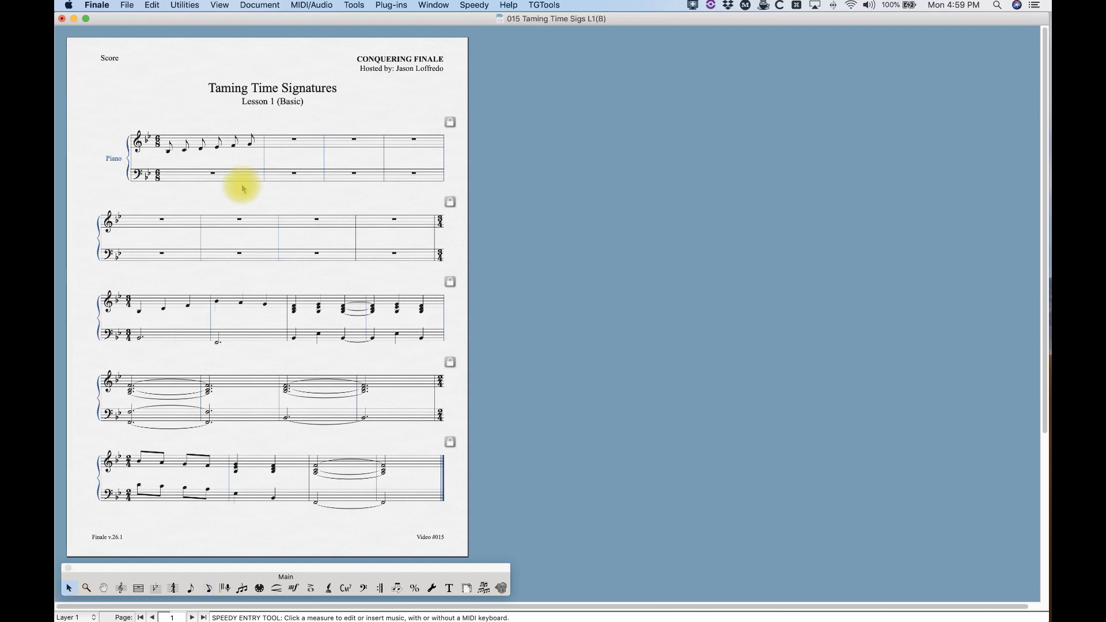
Enter six eighth notes, beamed in two groups of three, into treble measure 1.
click(242, 141)
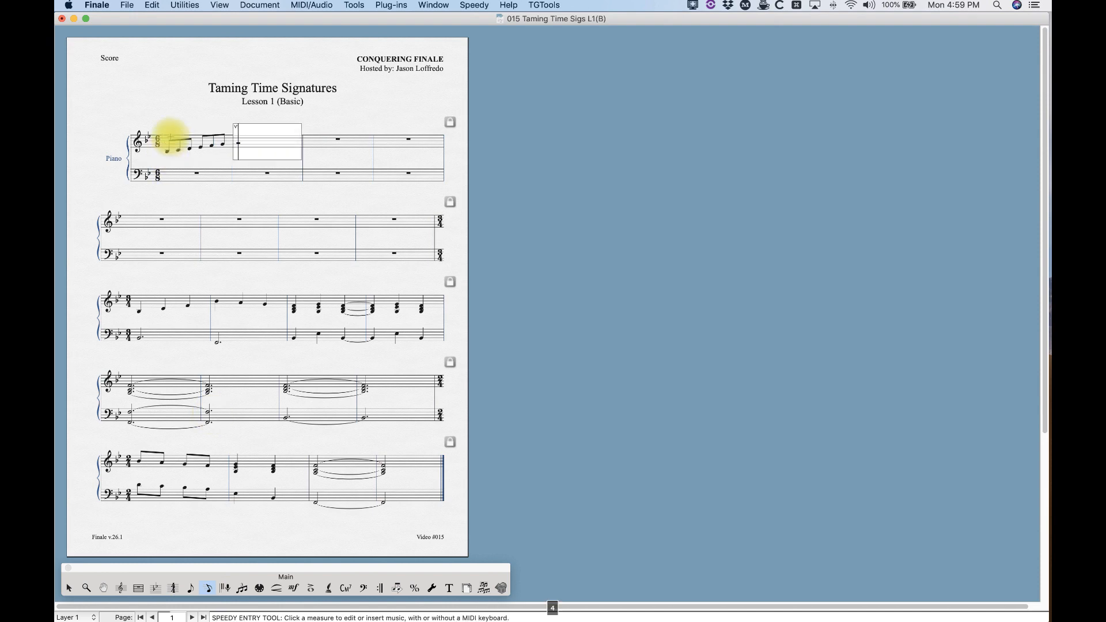
click(69, 587)
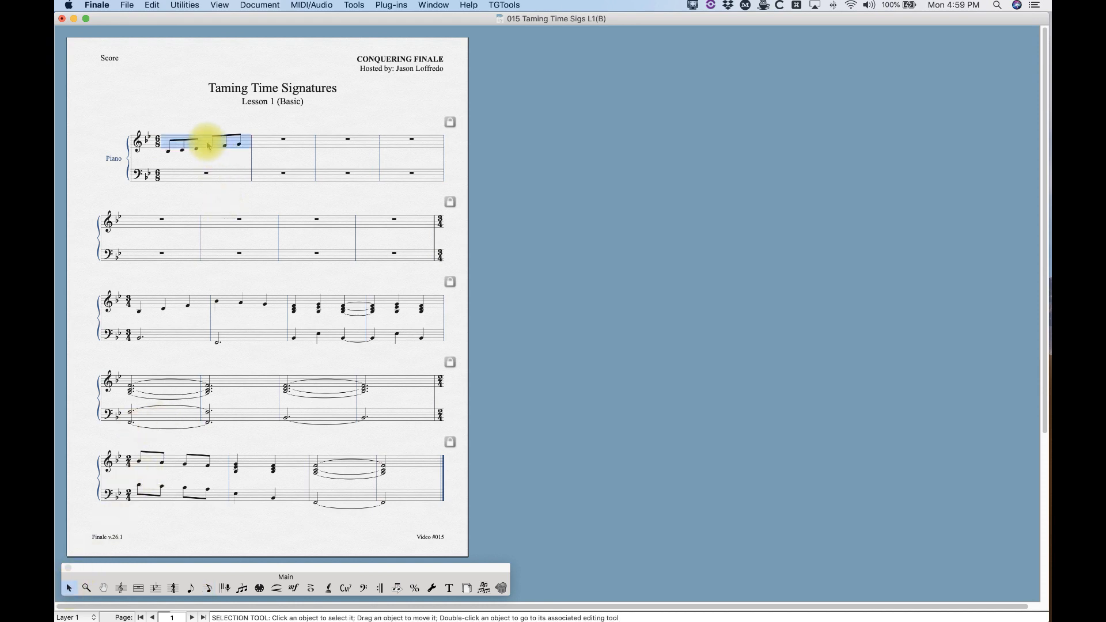
Give measure 5 a meter of two half-note beats with the Time Signature Tool.
click(173, 587)
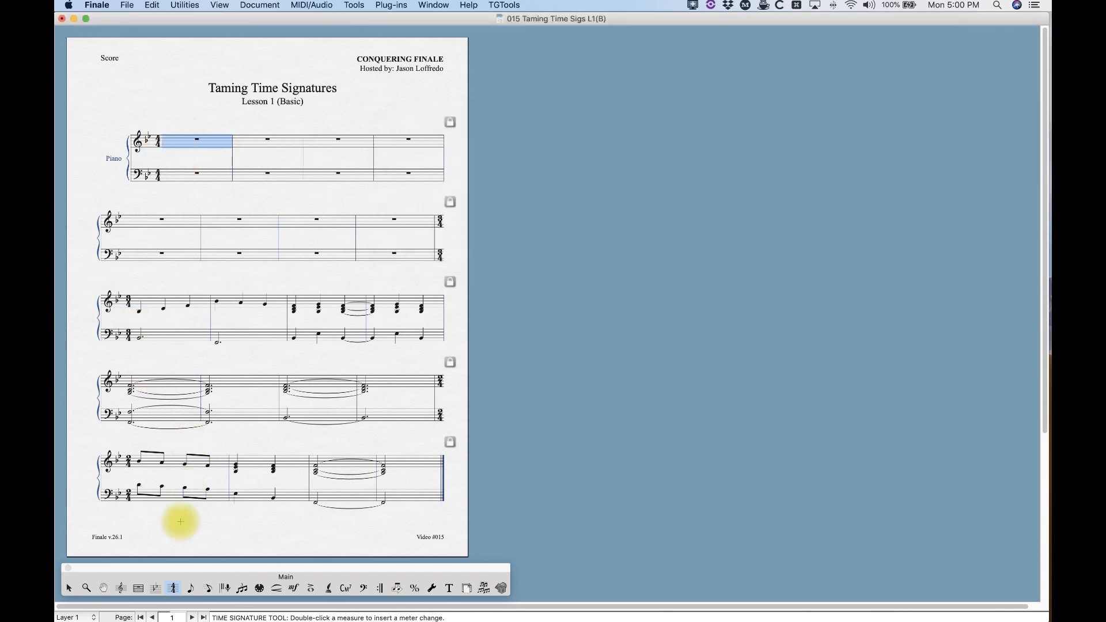
double_click(161, 219)
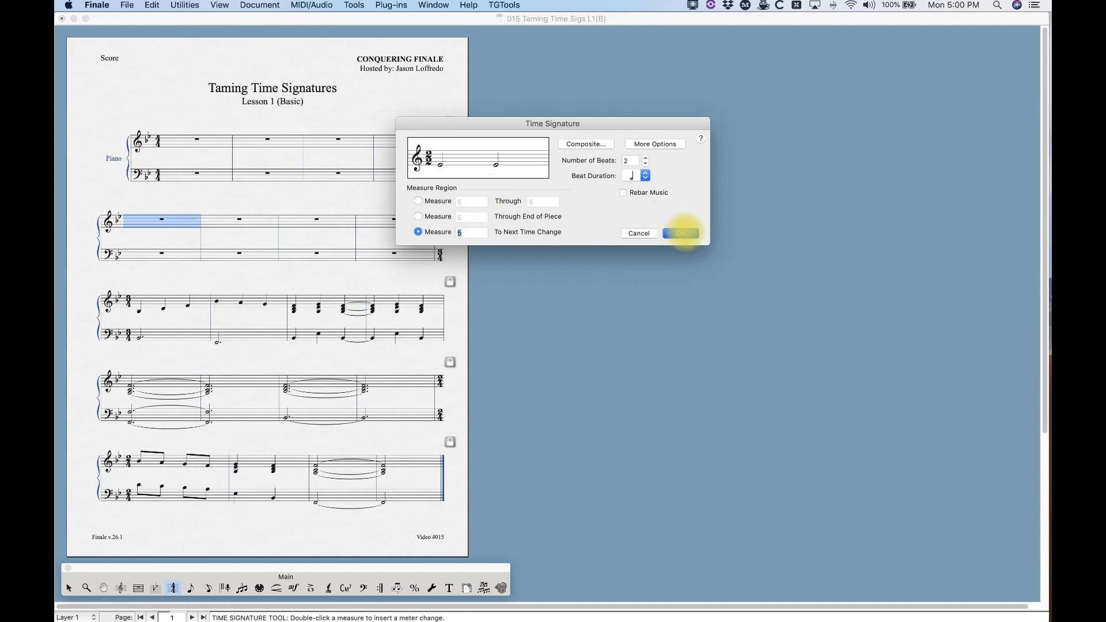
click(681, 233)
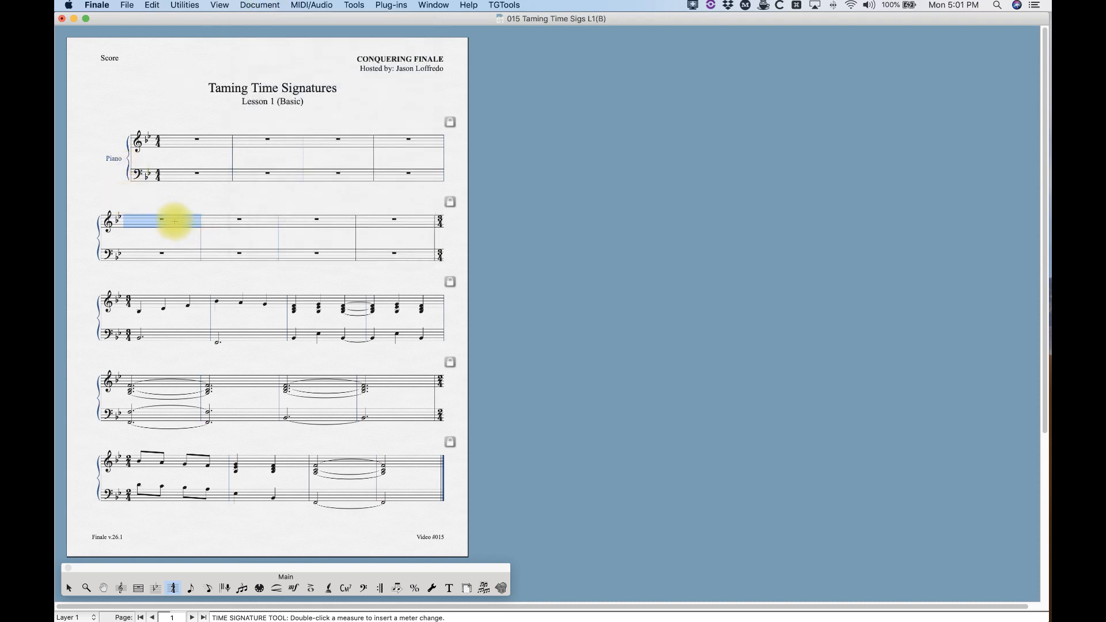
Display measure 5's 4/4 time signature as the abbreviated common-time symbol.
double_click(170, 223)
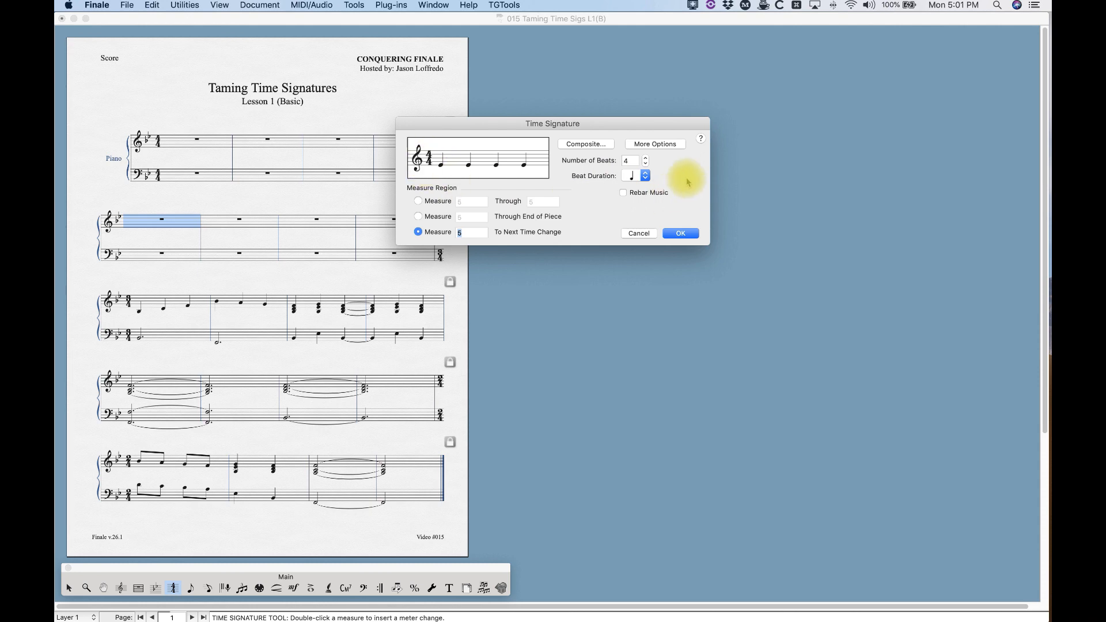
click(653, 144)
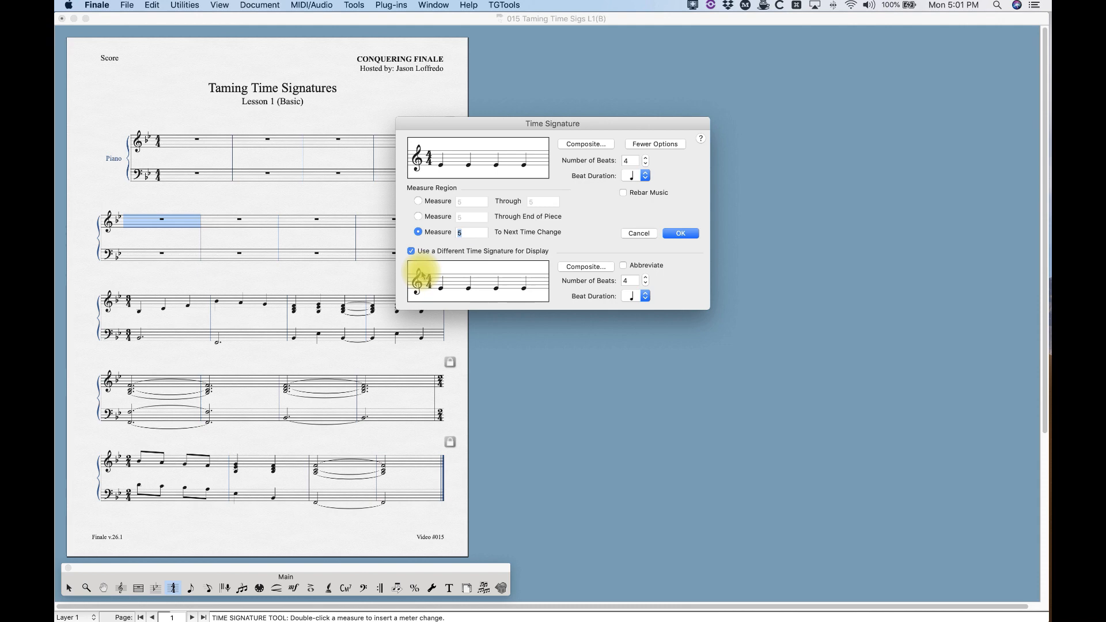
click(622, 265)
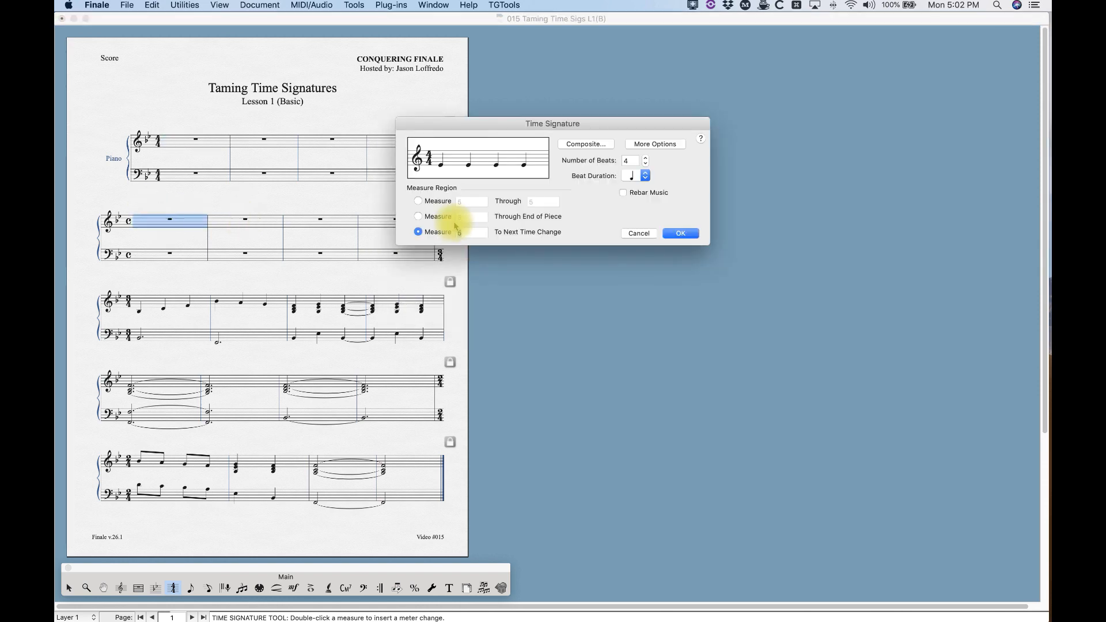
Change measure 5's meter to 2/2, shown as numerals instead of common time.
click(653, 144)
text(2)
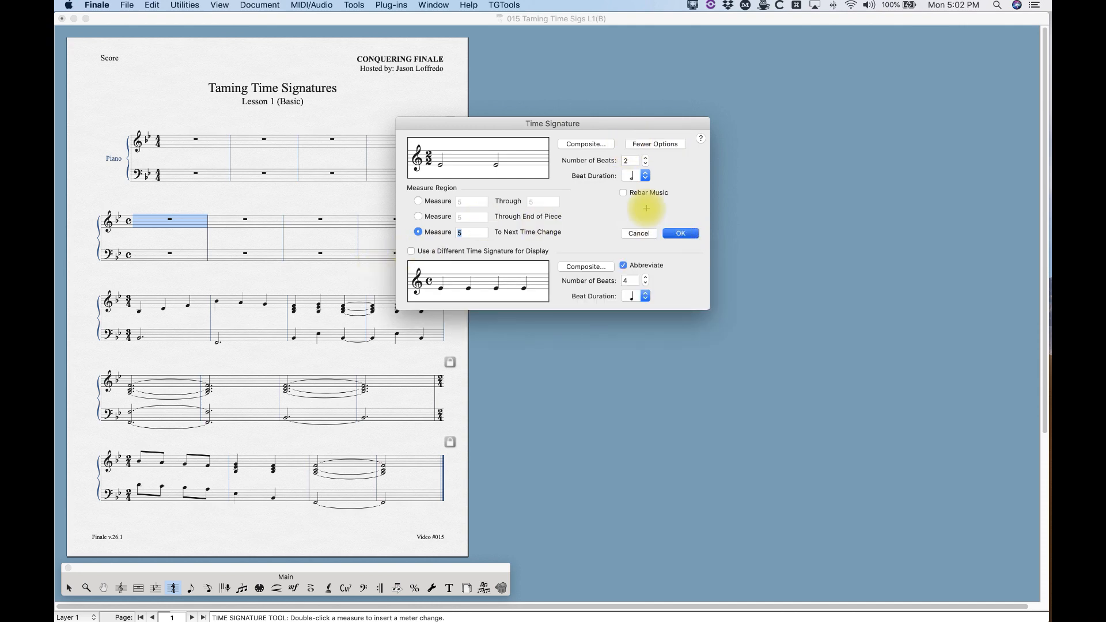
click(679, 233)
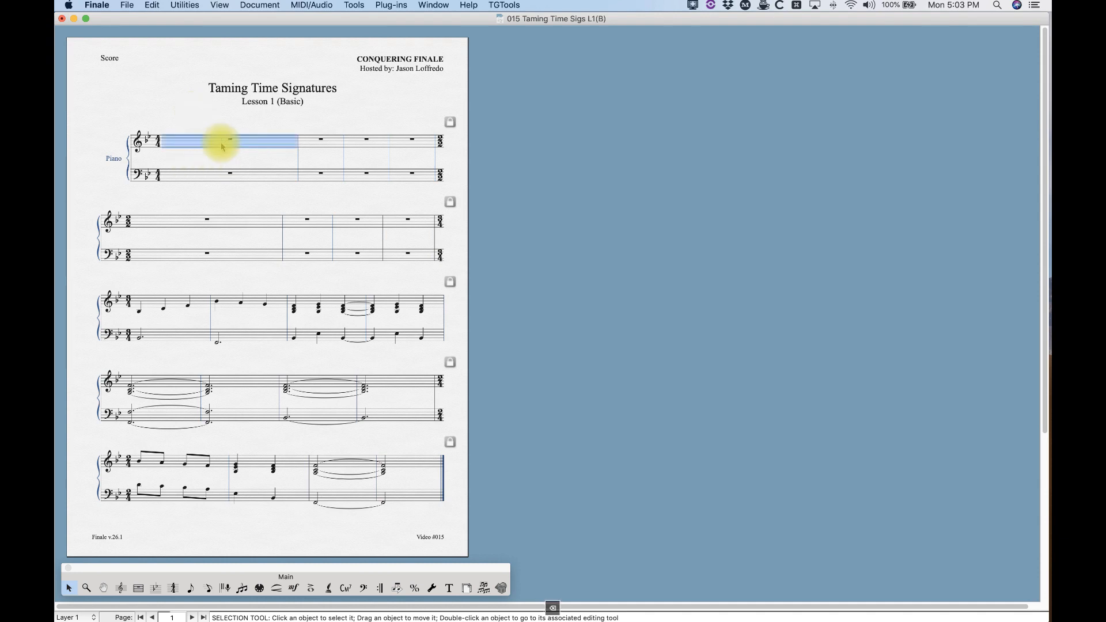
Select the opening measures of the first system.
click(208, 587)
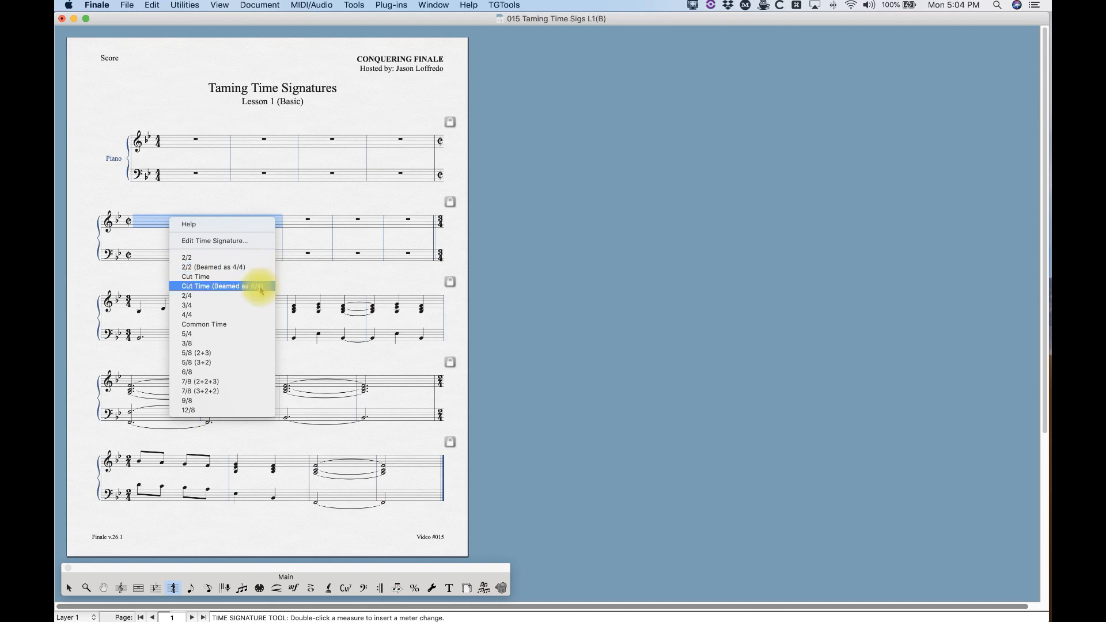
Apply Cut Time (Beamed as 4/4) to measure 5, cancel the dialog, and open measure 9's settings.
click(215, 241)
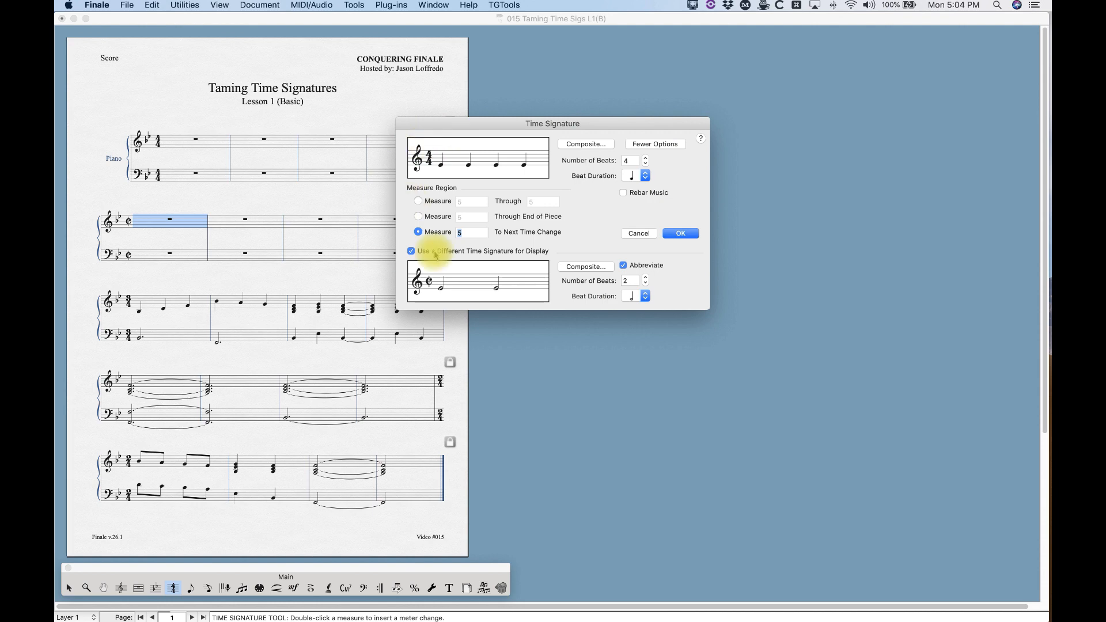
mouse_move(638, 233)
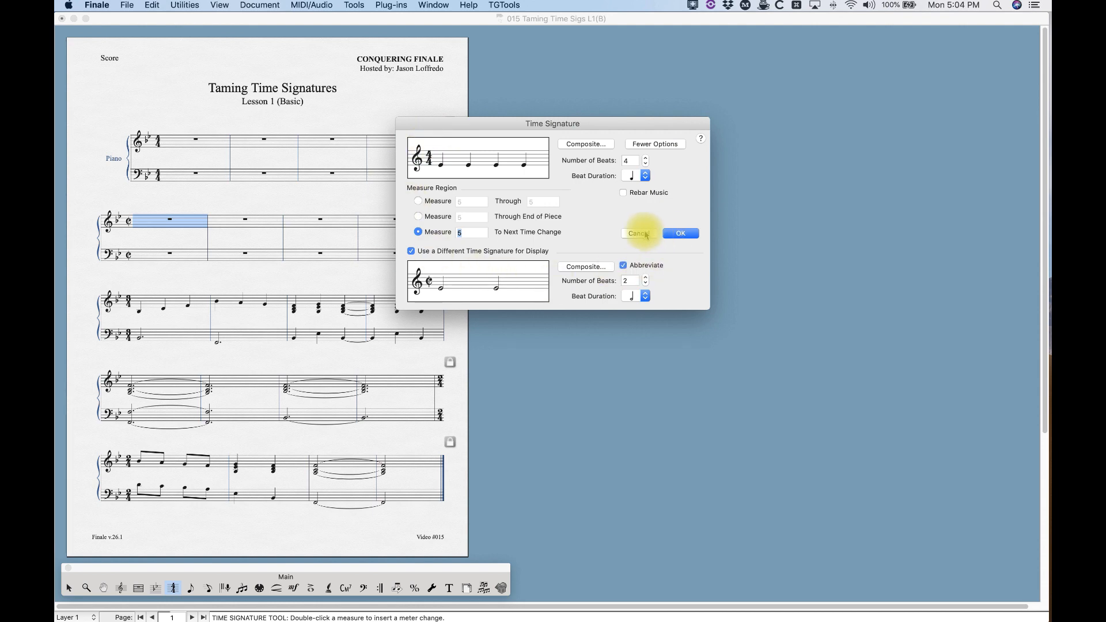
click(636, 233)
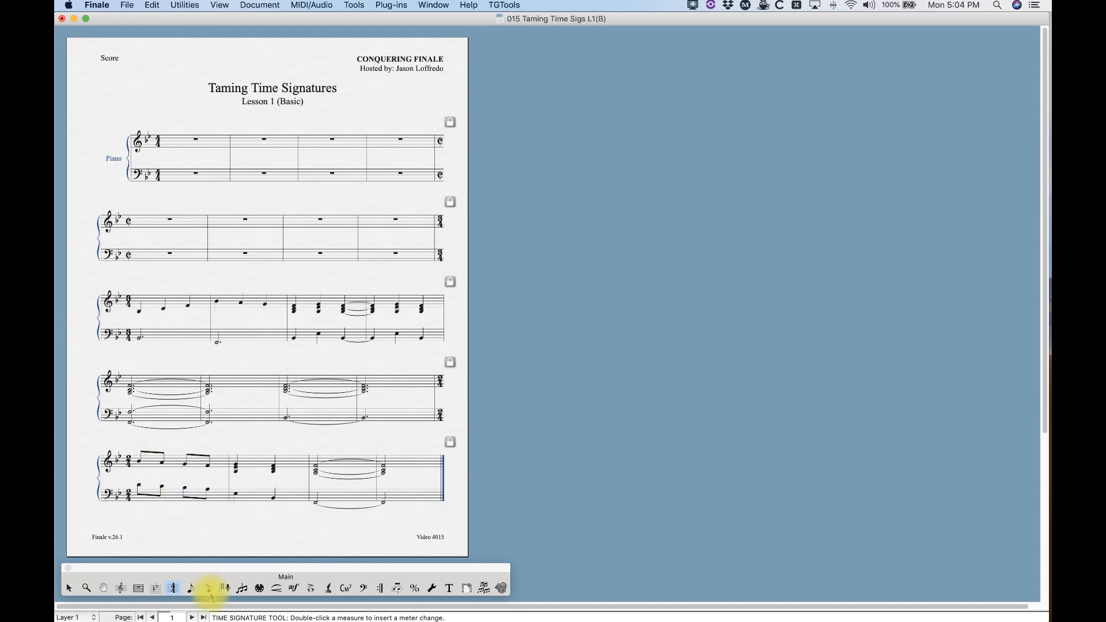
double_click(166, 307)
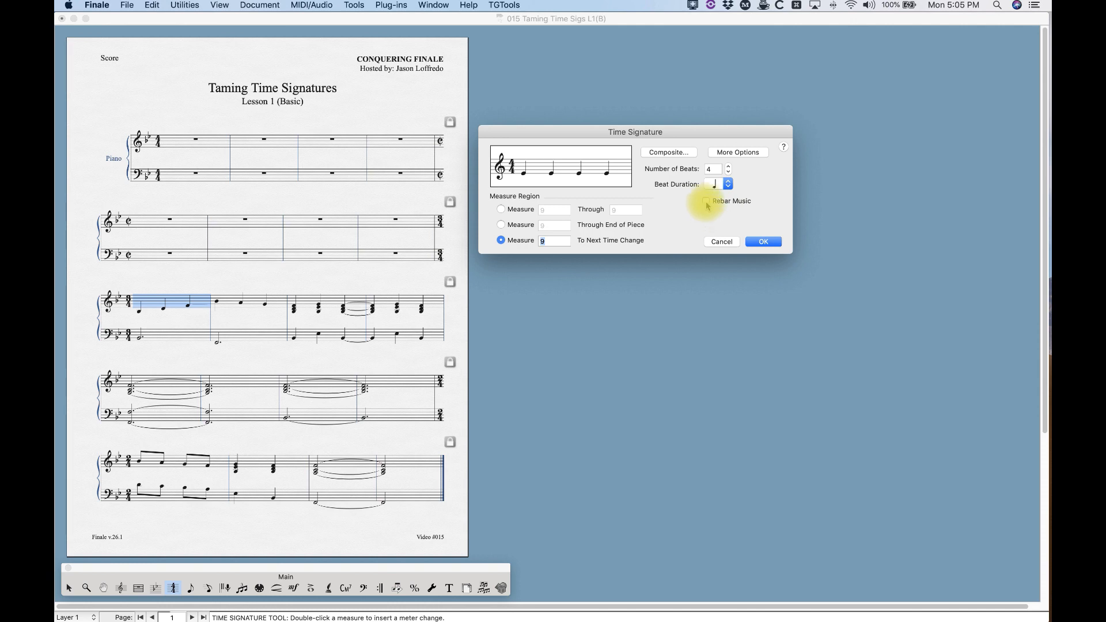
Turn on Rebar Music in measure 9's time signature settings.
click(762, 241)
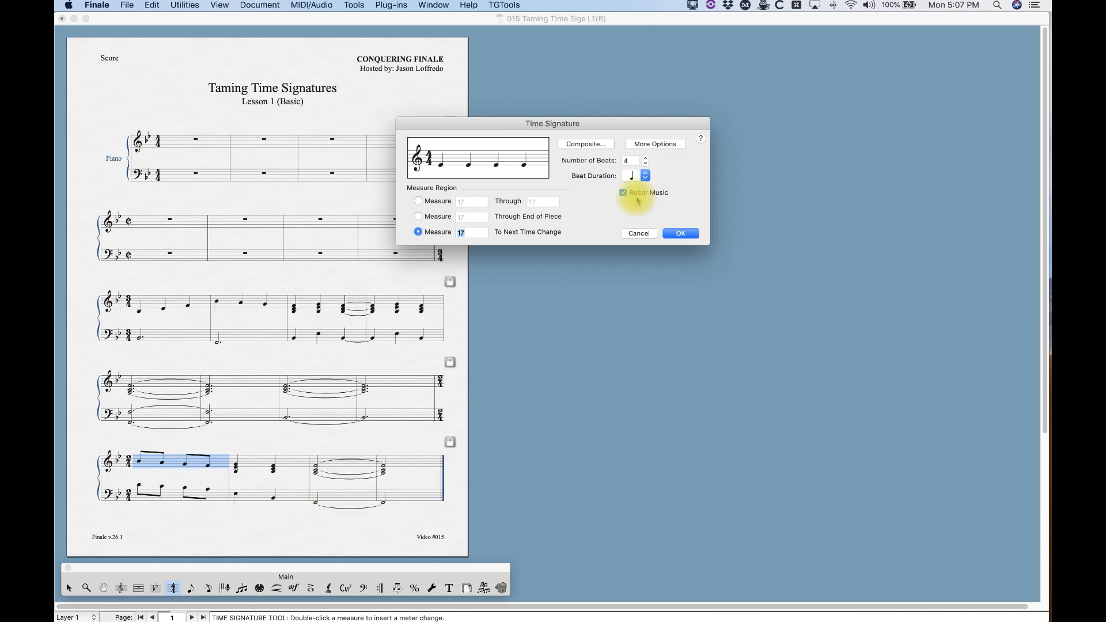
click(679, 233)
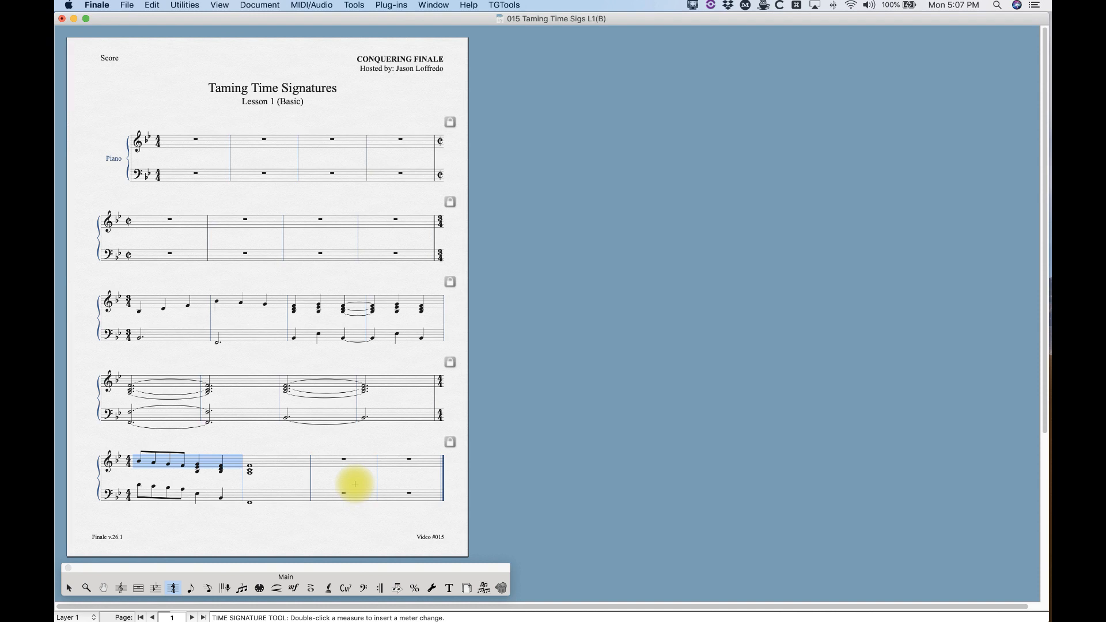